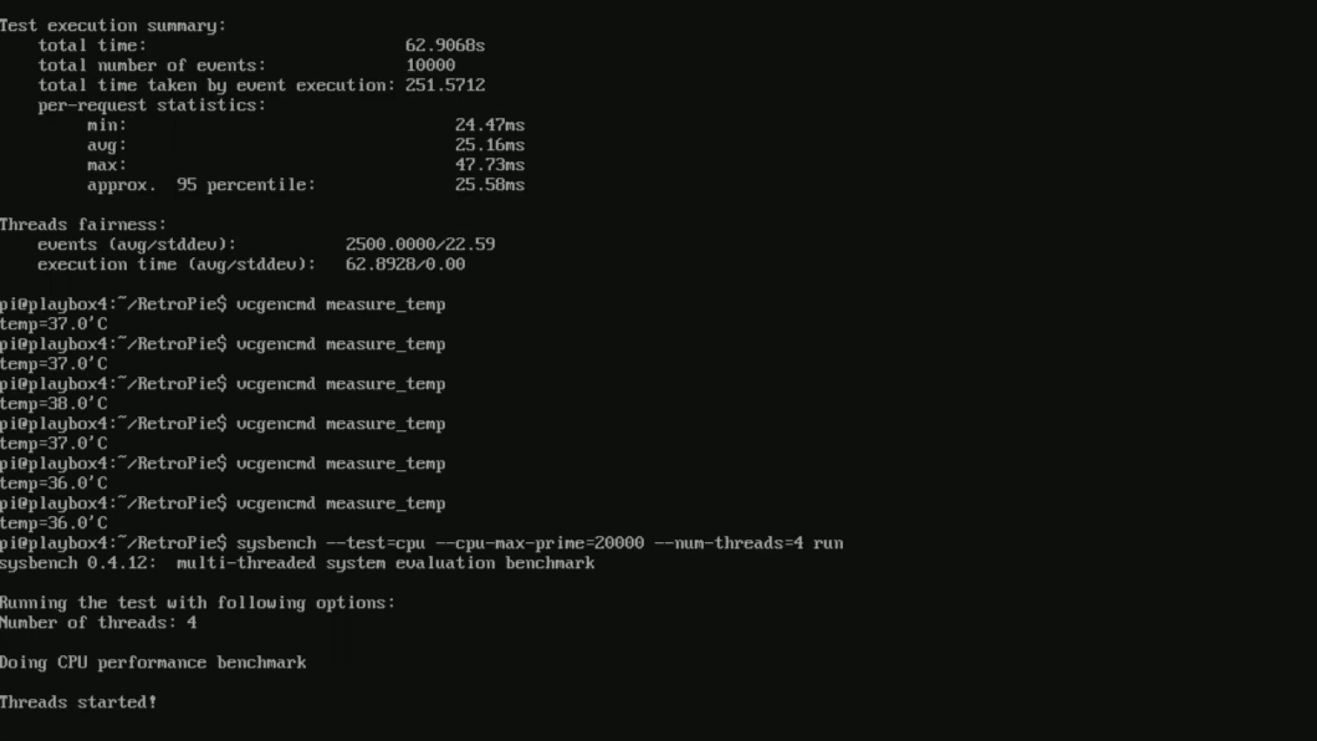
# Scroll through the sysbench results and temperature readings as they settle near 35 °C
pyautogui.scroll(-3)
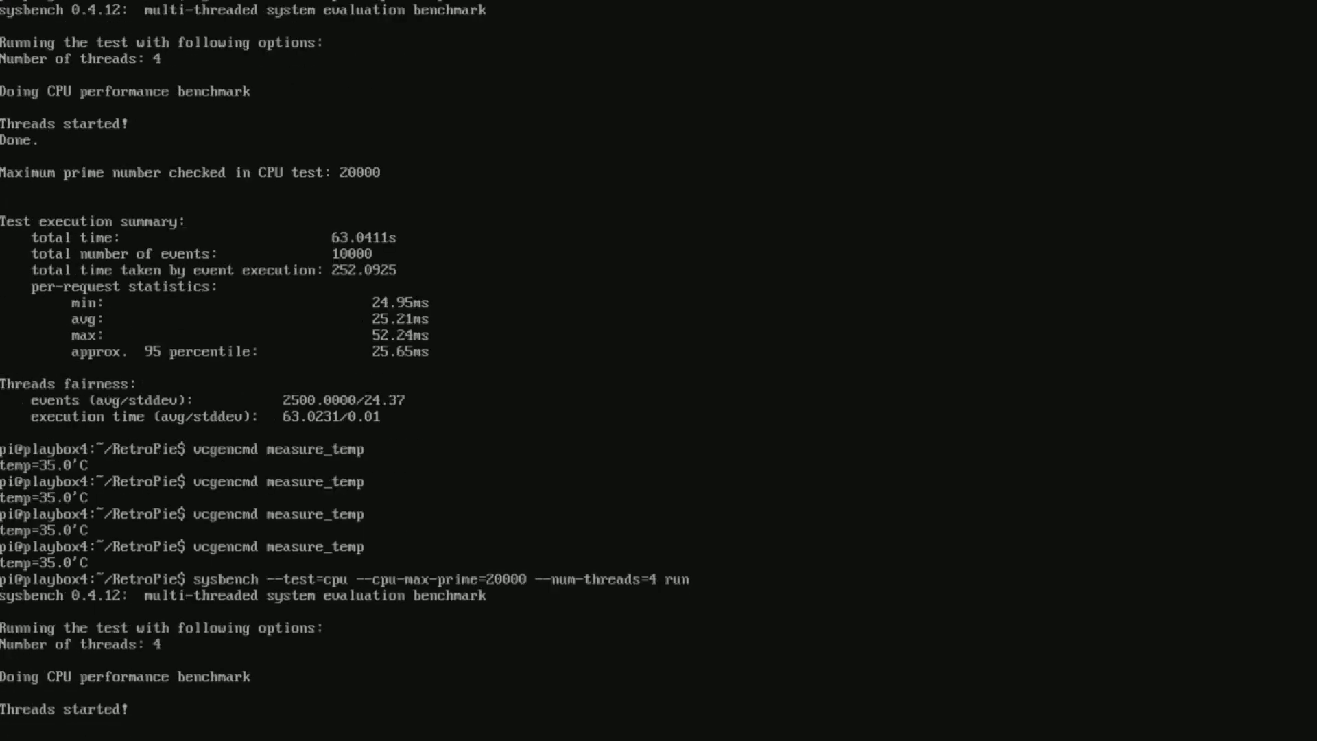
pyautogui.scroll(-3)
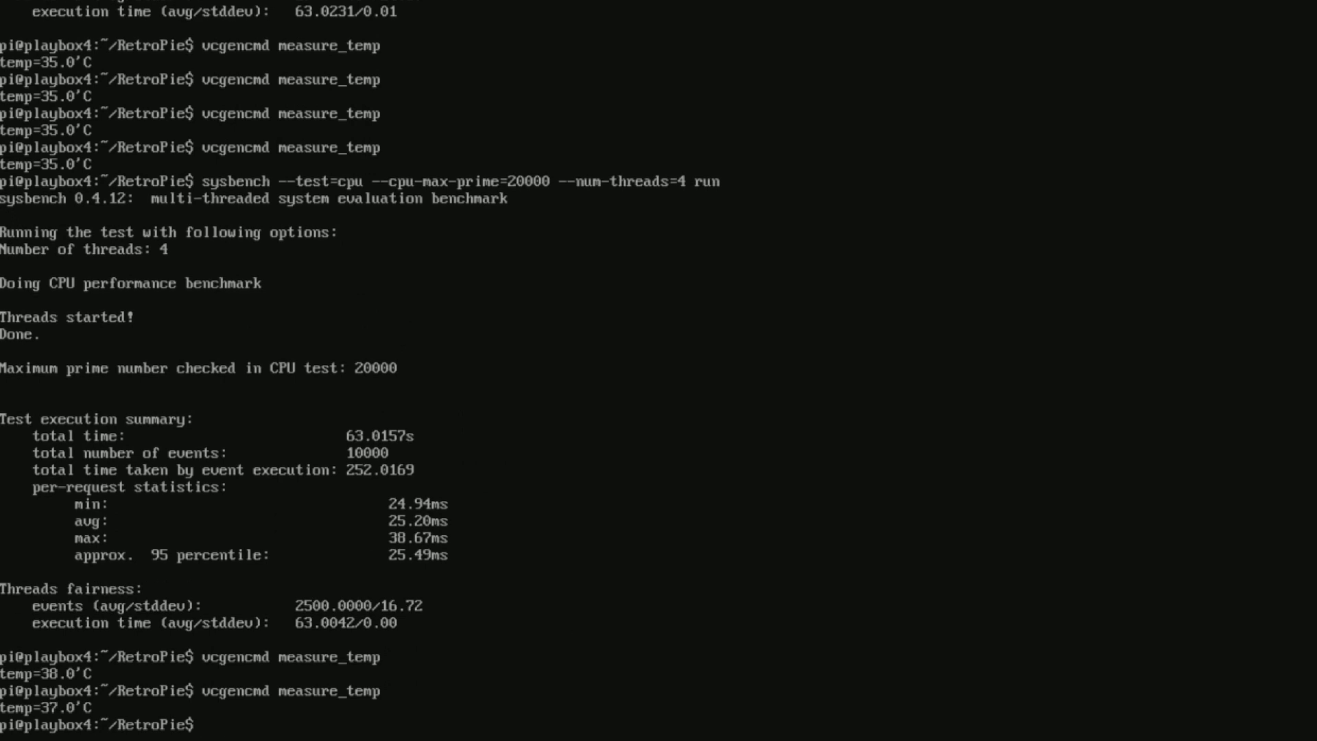
pyautogui.scroll(-3)
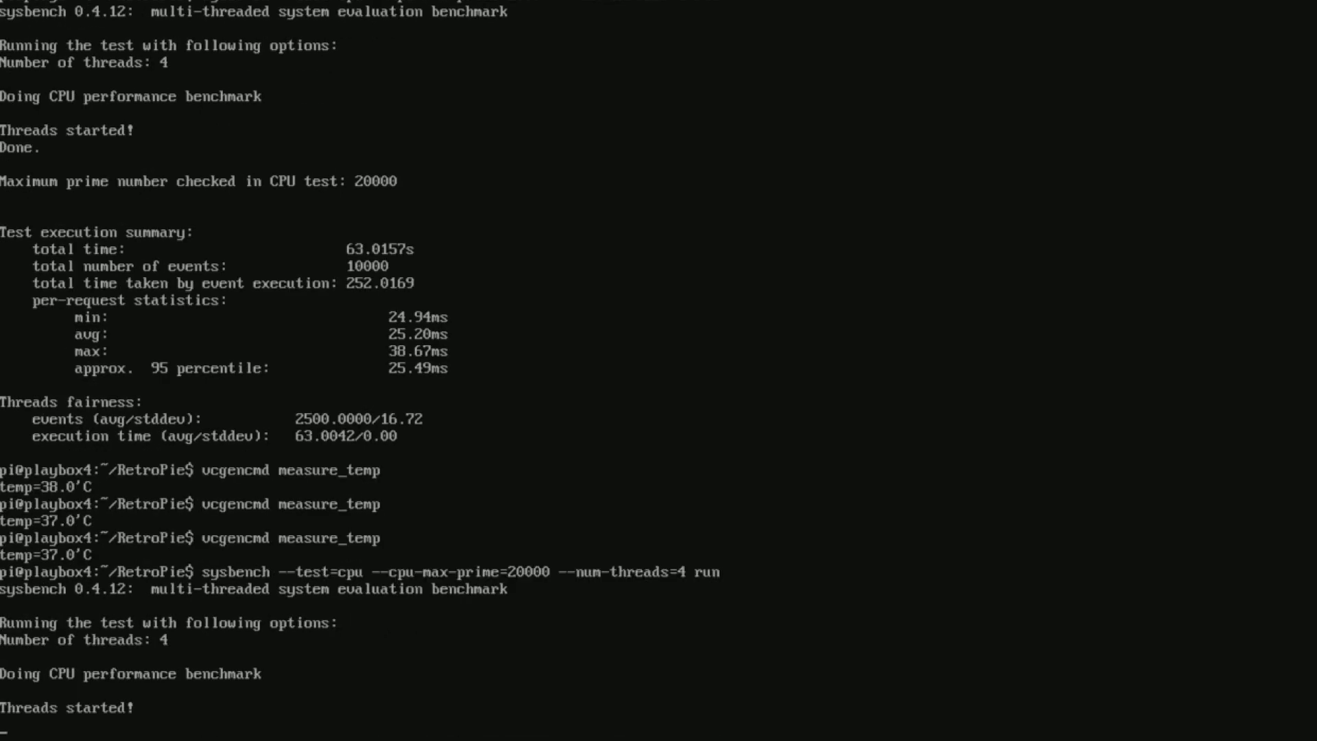
pyautogui.scroll(-3)
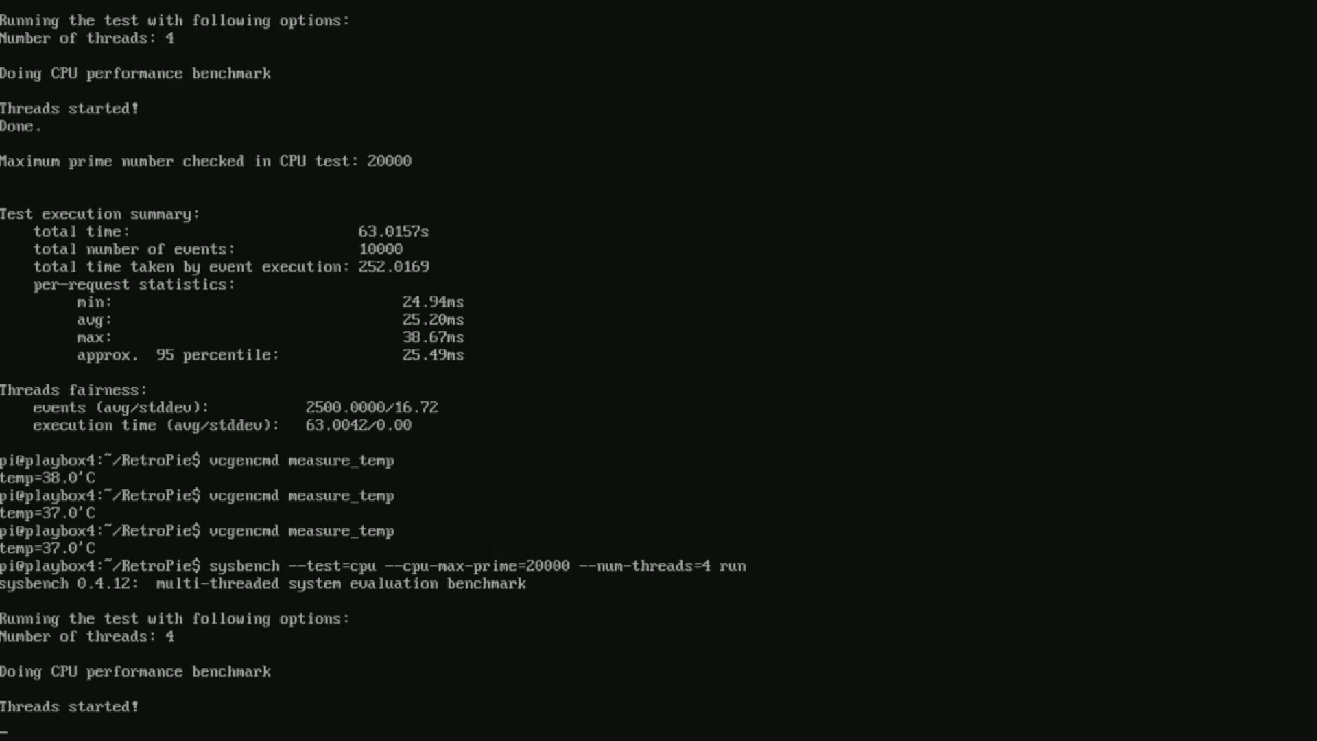
pyautogui.scroll(-3)
pyautogui.write('vcgencmd measure_temp')
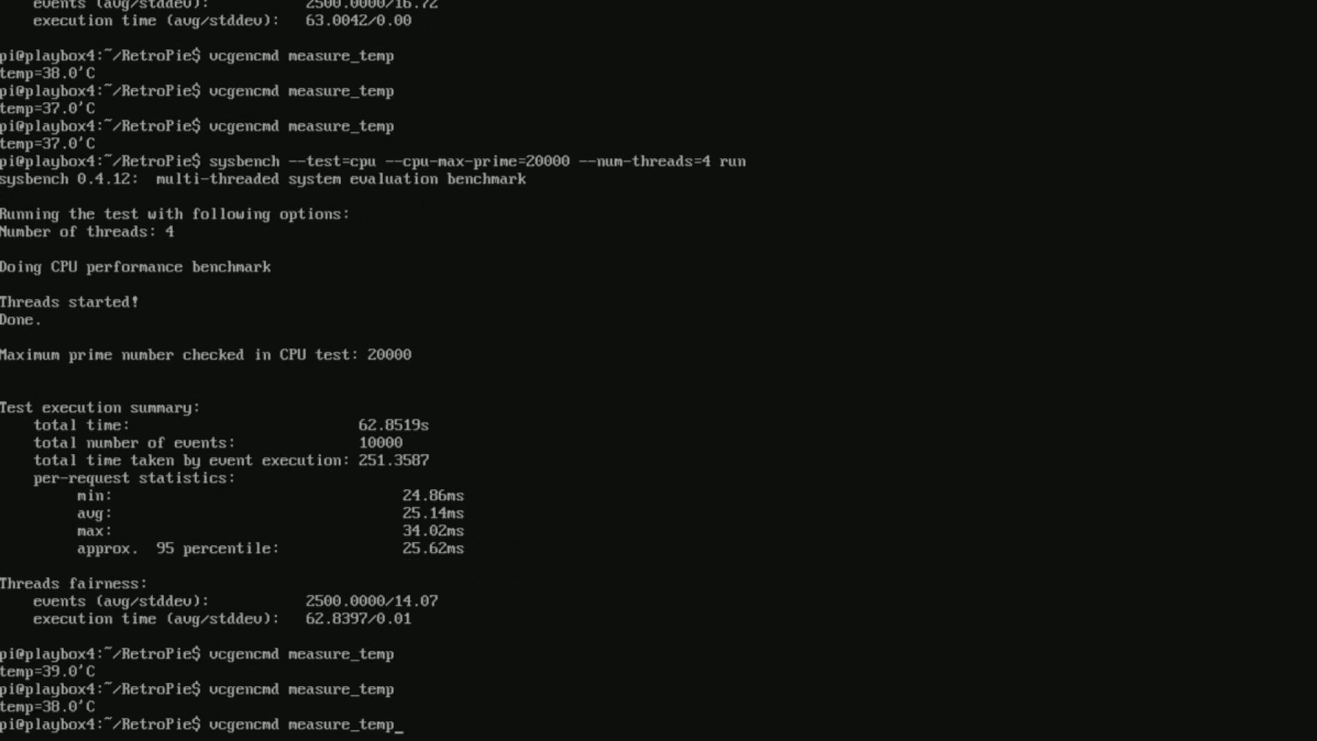
pyautogui.scroll(-3)
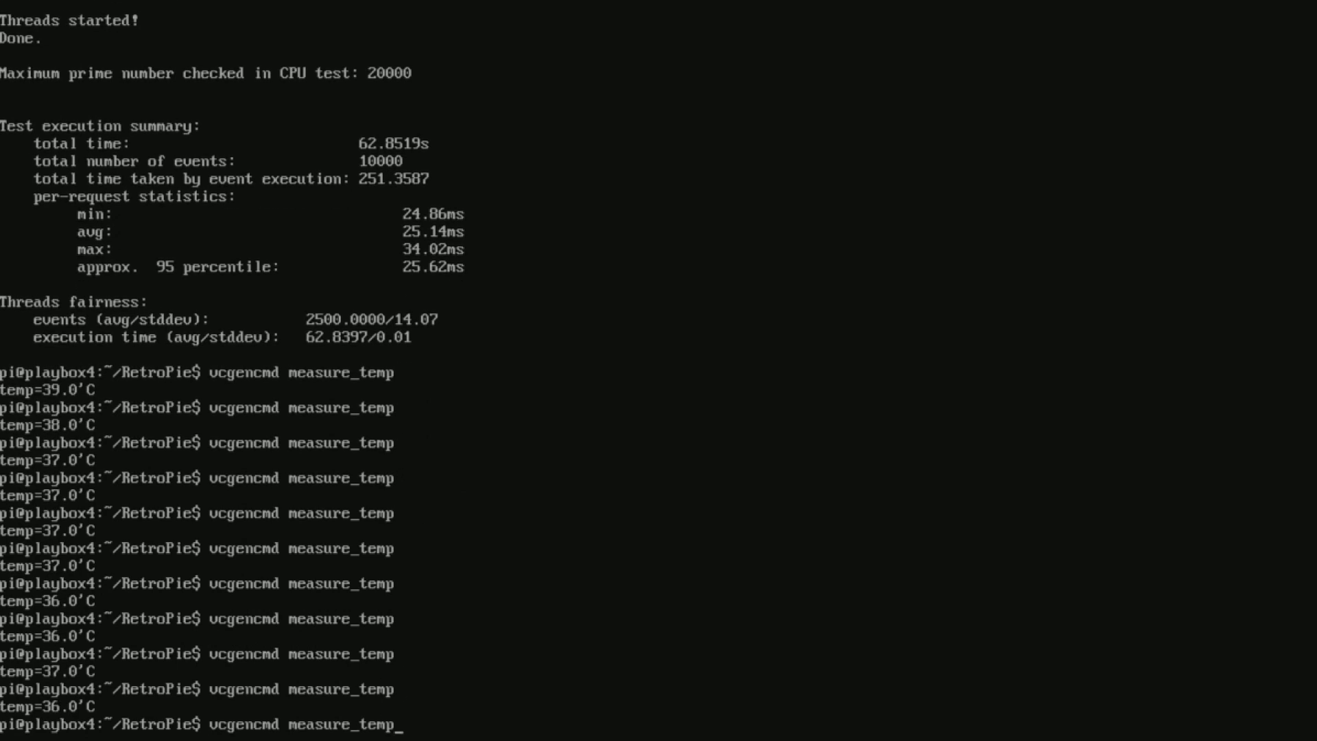
pyautogui.scroll(-3)
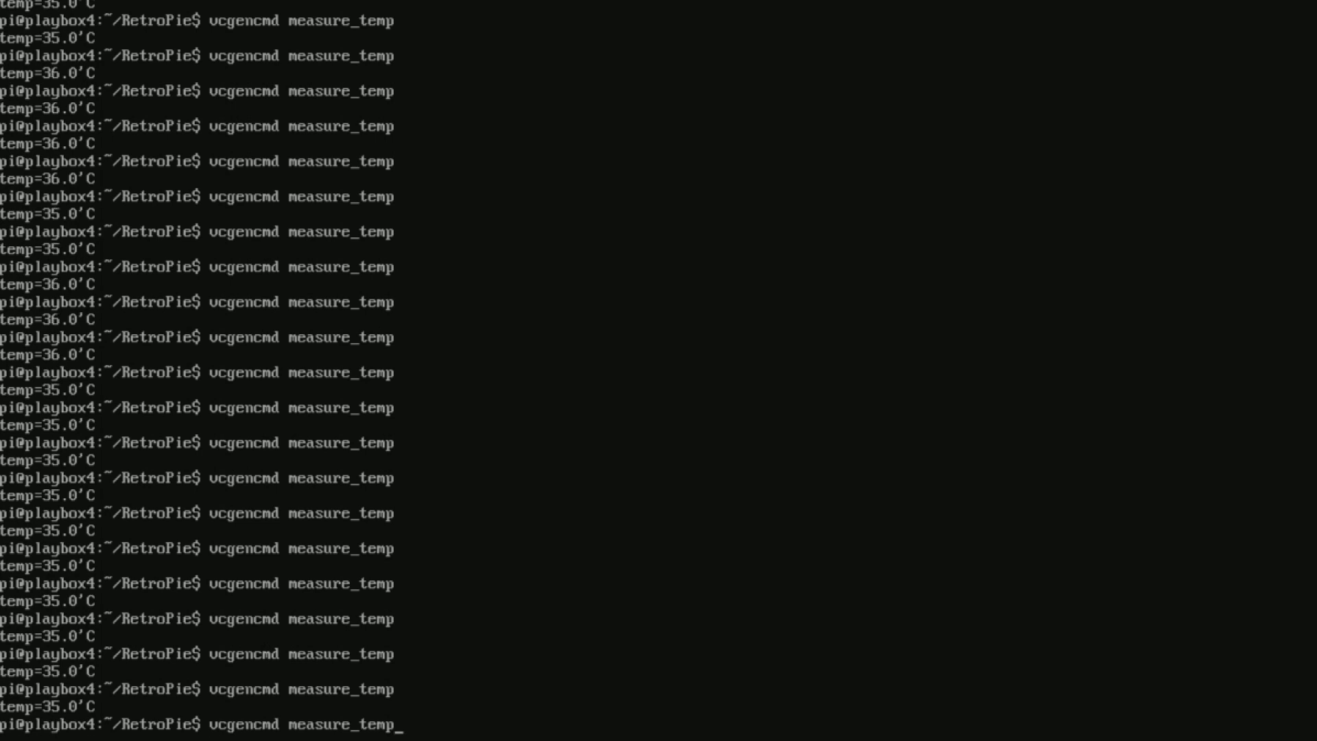
# Take another vcgencmd temperature reading after the 62.87 s benchmark run
pyautogui.press('Return')
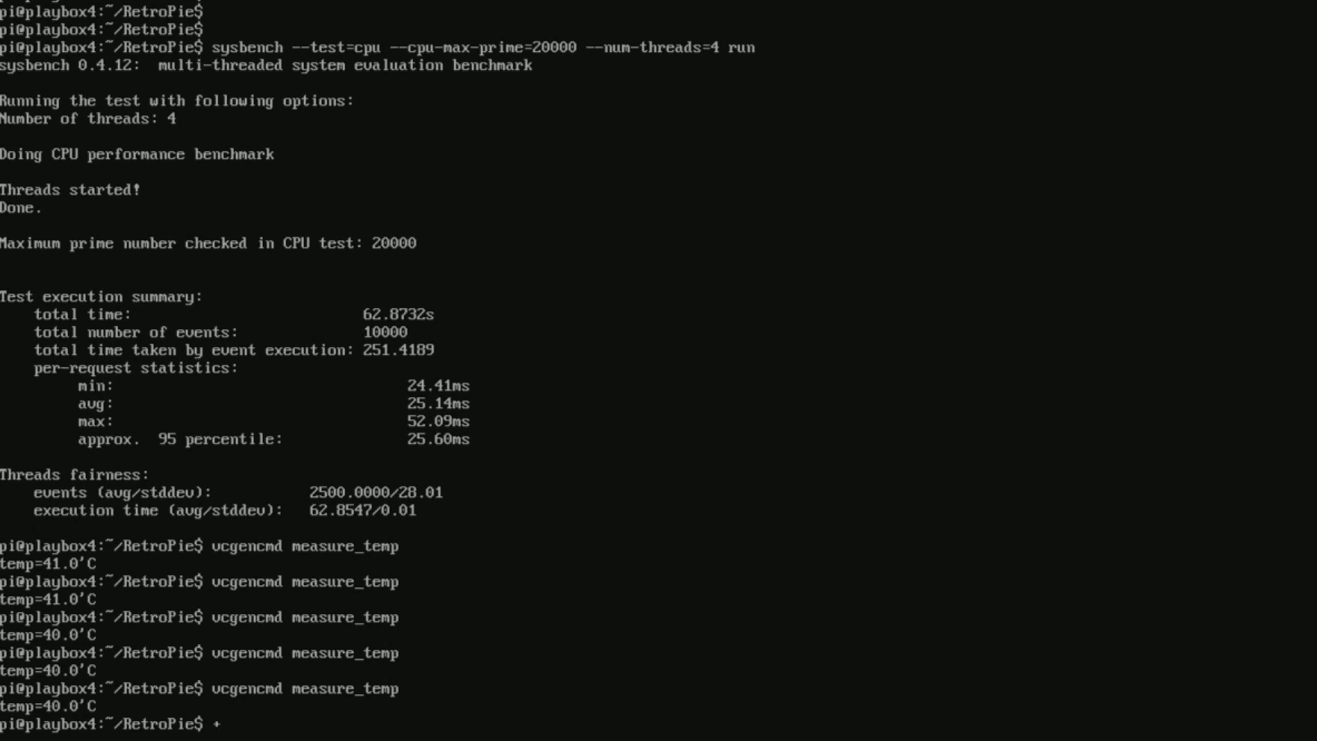
# Enter vcgencmd measure_temp and scroll through readings of 39–43 °C after the runs
pyautogui.write('vcgencmd measure_temp')
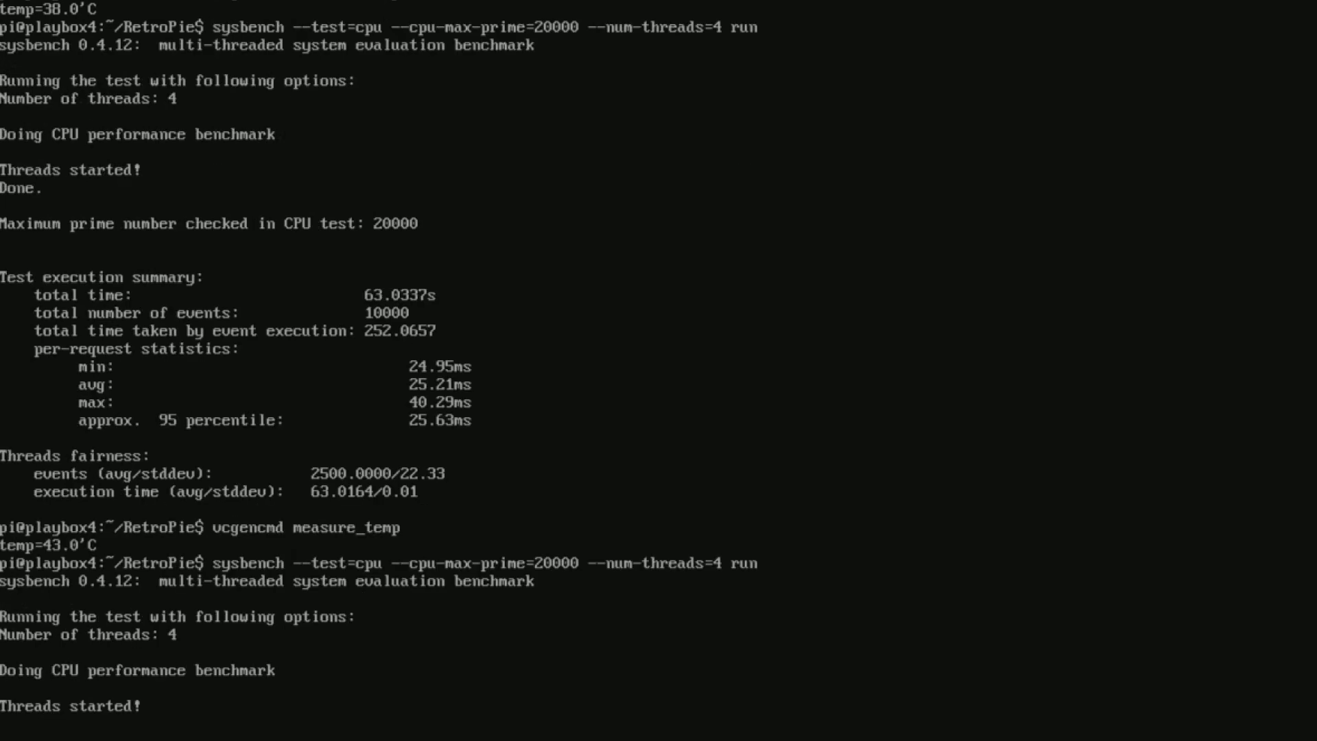
pyautogui.scroll(-3)
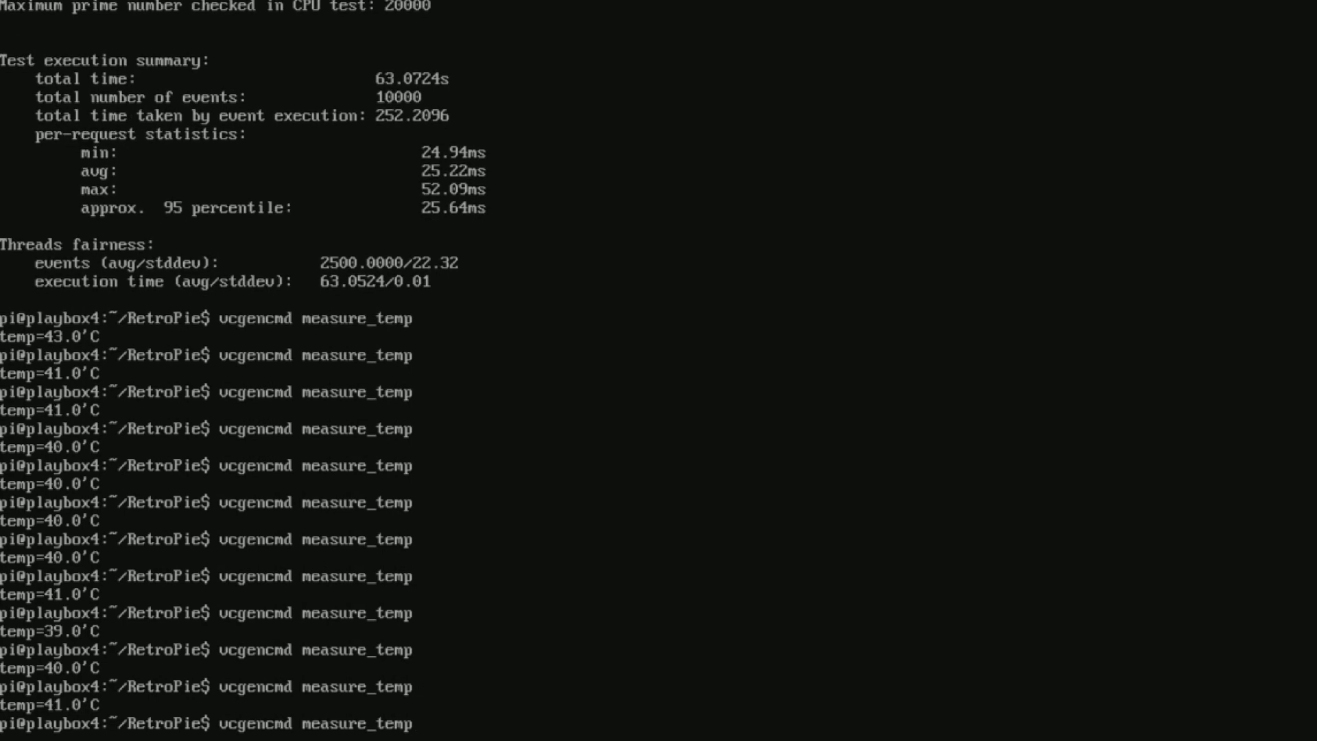
# Rerun vcgencmd measure_temp repeatedly while the Pi holds at about 39 °C
pyautogui.scroll(-3)
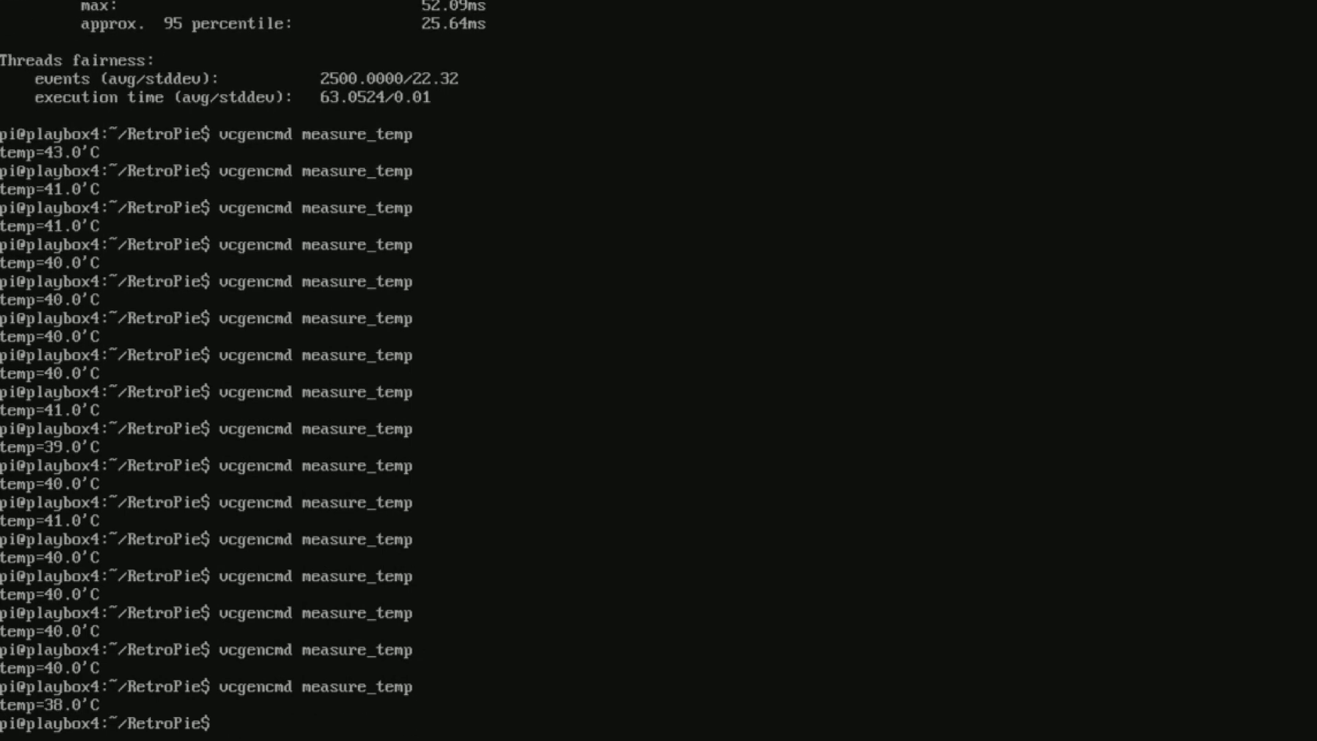
pyautogui.scroll(-3)
pyautogui.write('vcgencmd measure_temp')
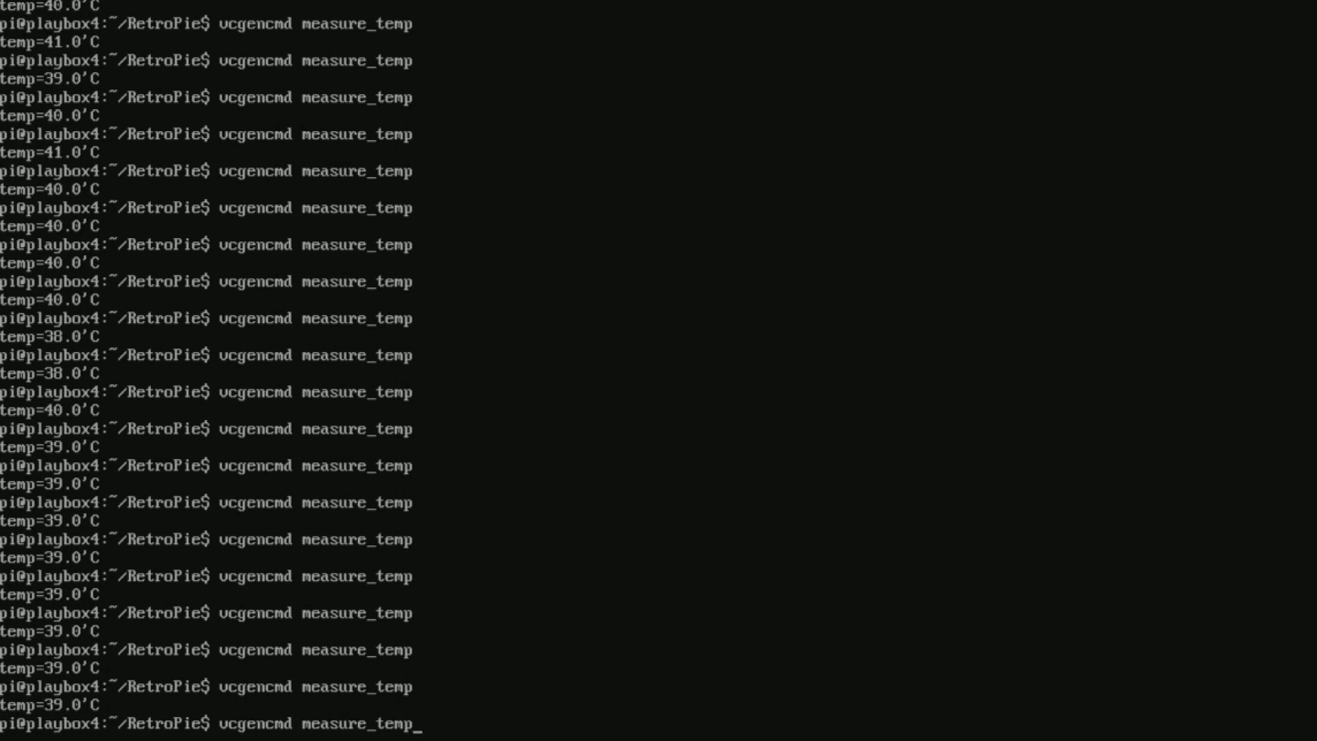
pyautogui.press('Return')
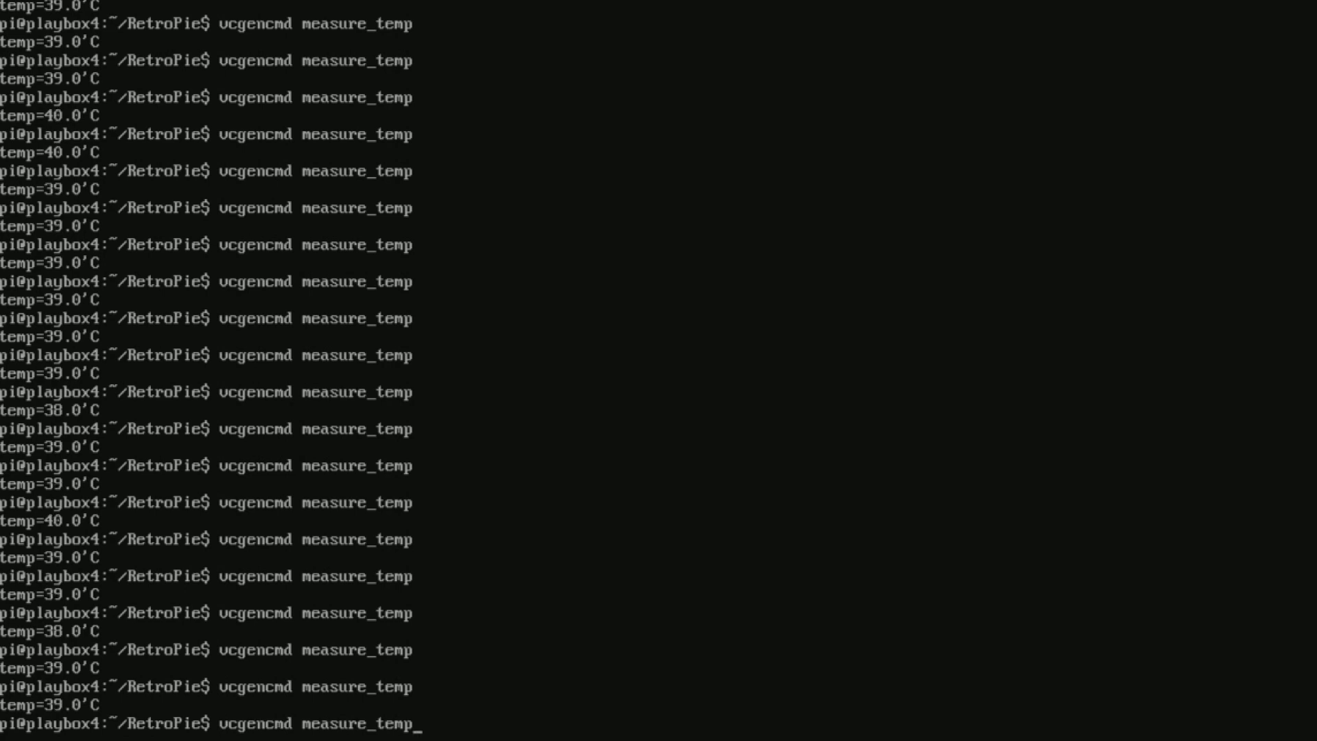
pyautogui.press('Return')
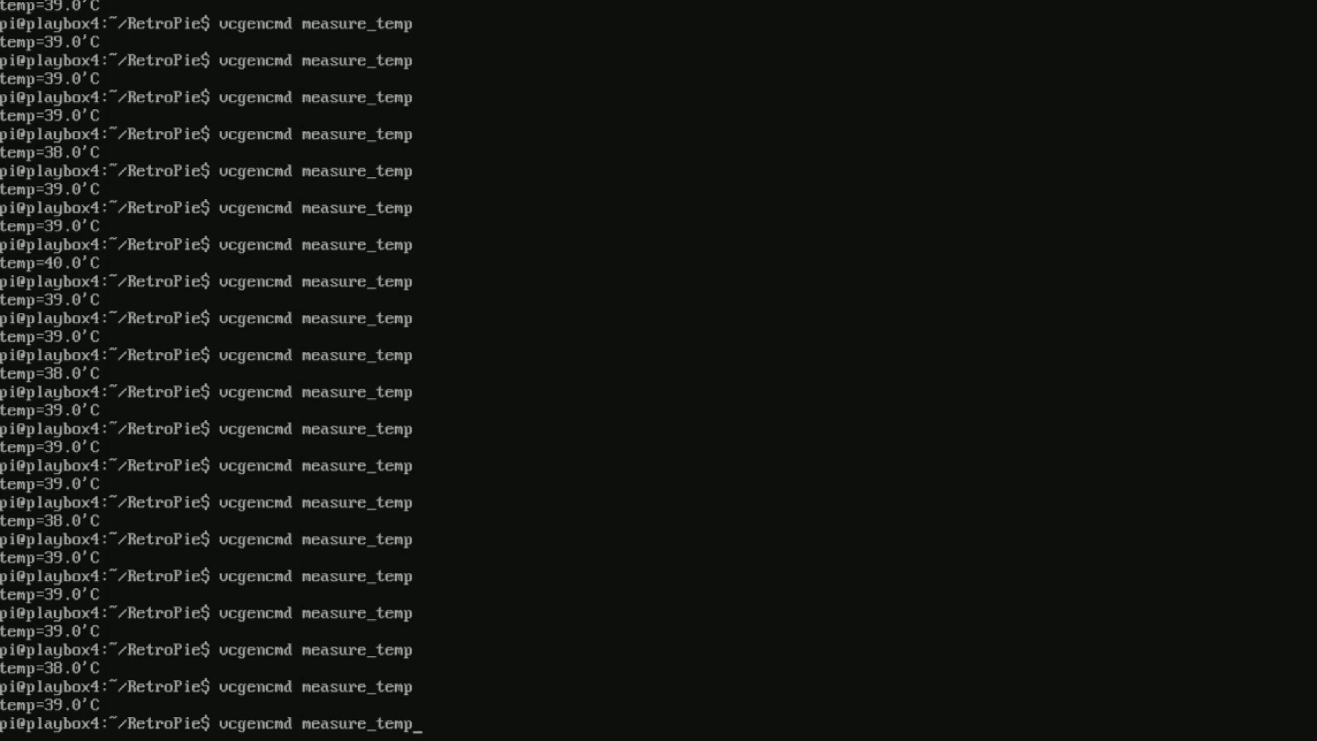
pyautogui.press('Return')
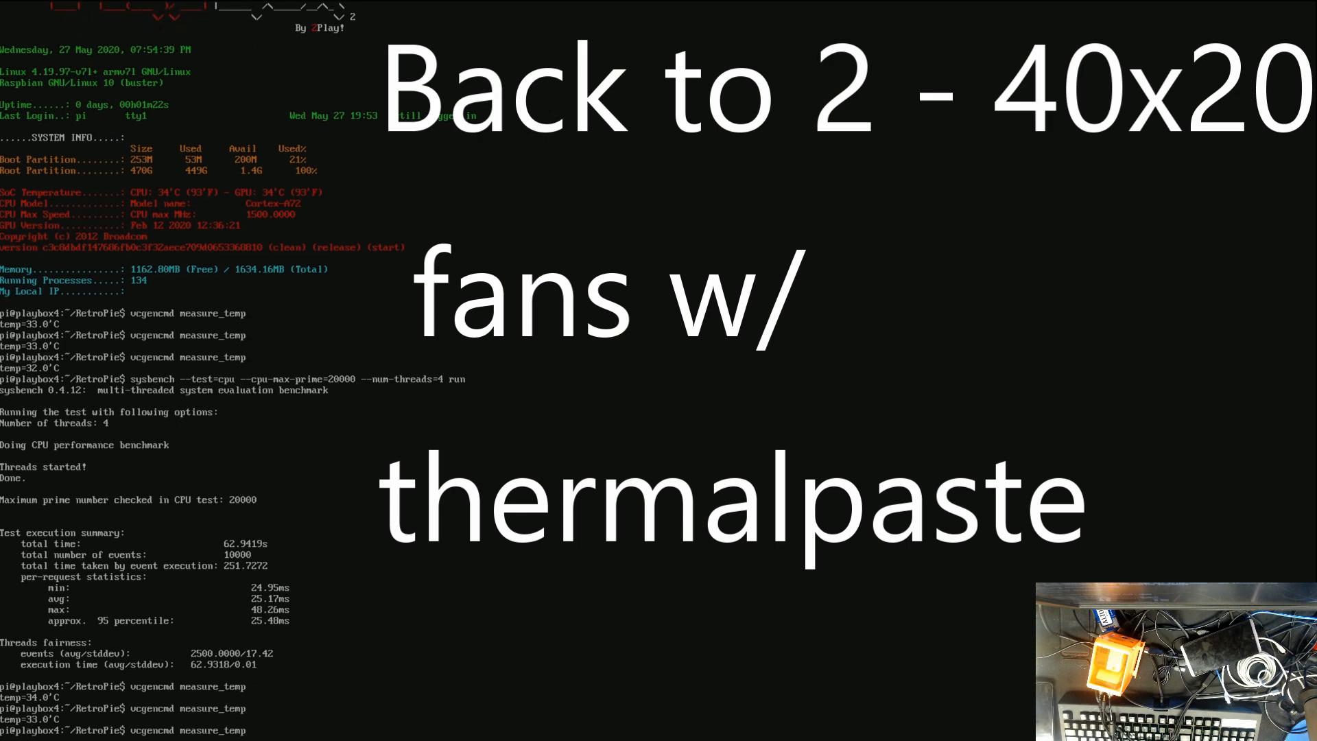
# Scroll through the two-fan benchmark output showing 62.95 s and 34 °C
pyautogui.scroll(-3)
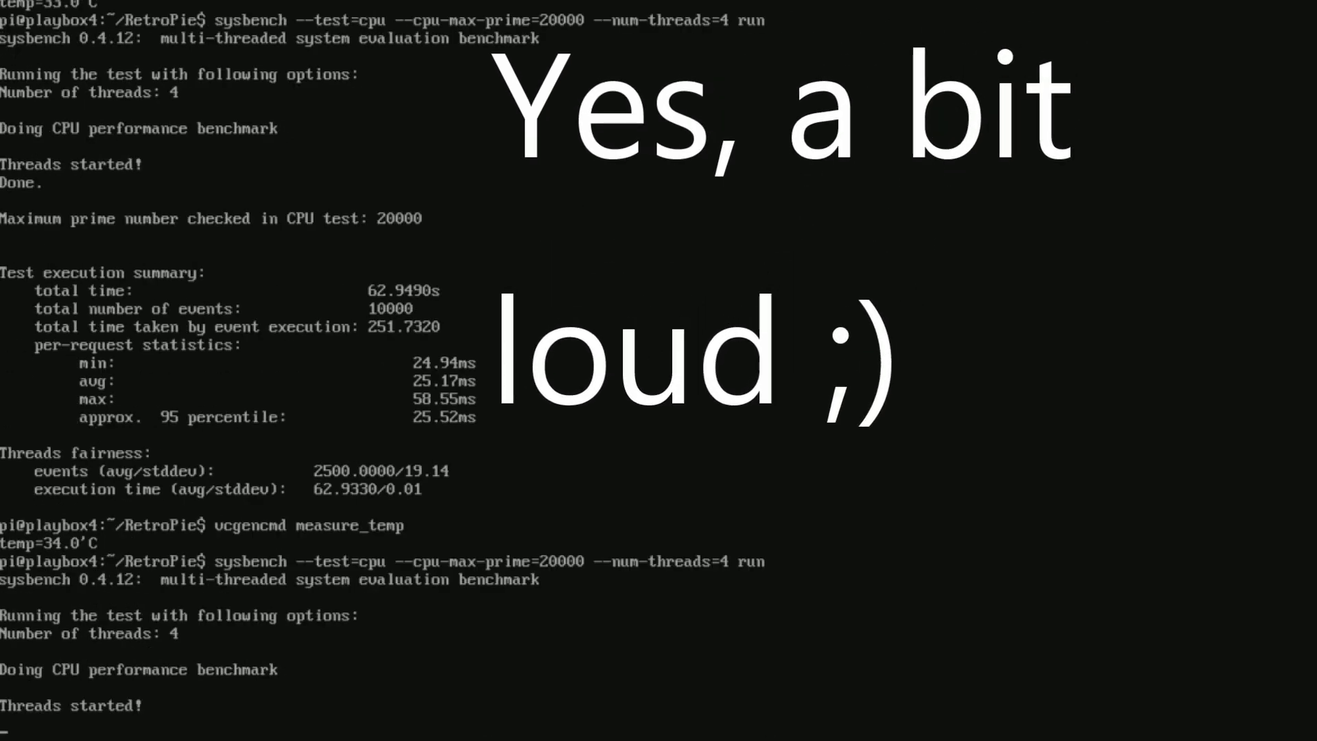
pyautogui.scroll(3)
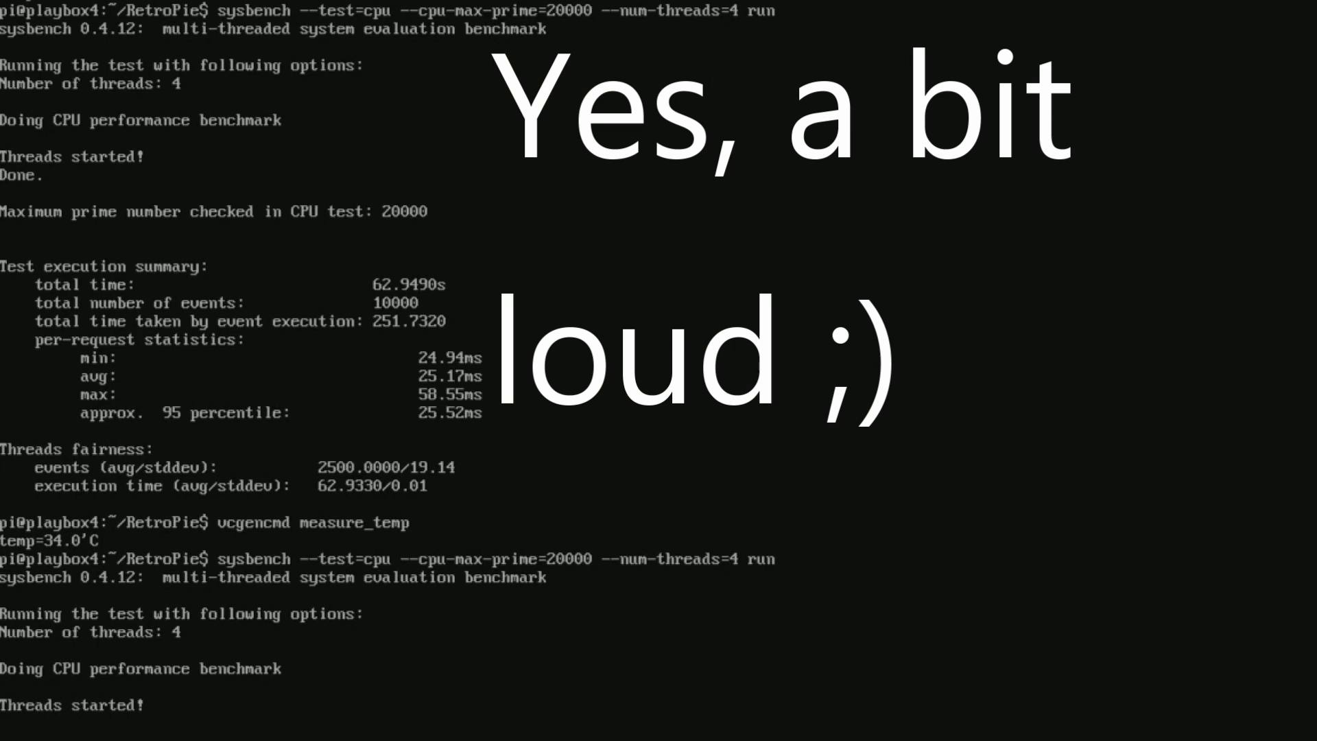